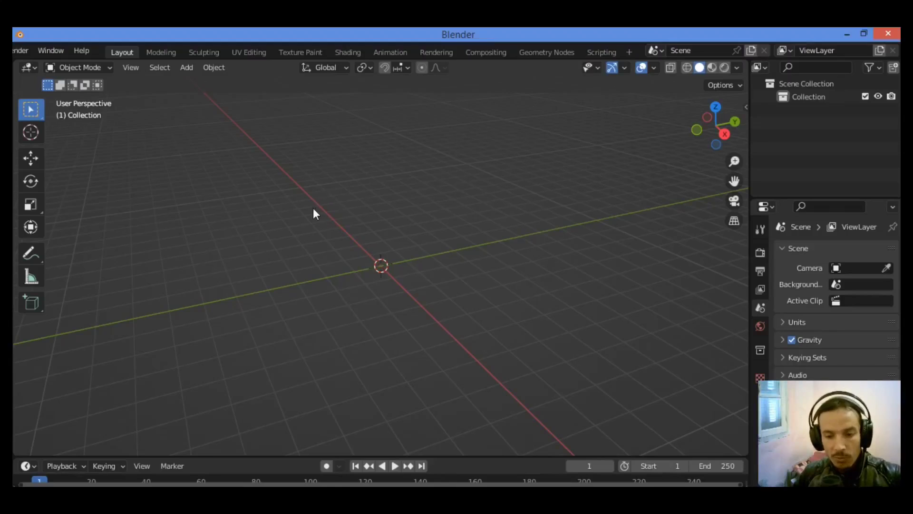
{"action": "mouse_move", "coordinate": [298, 212]}
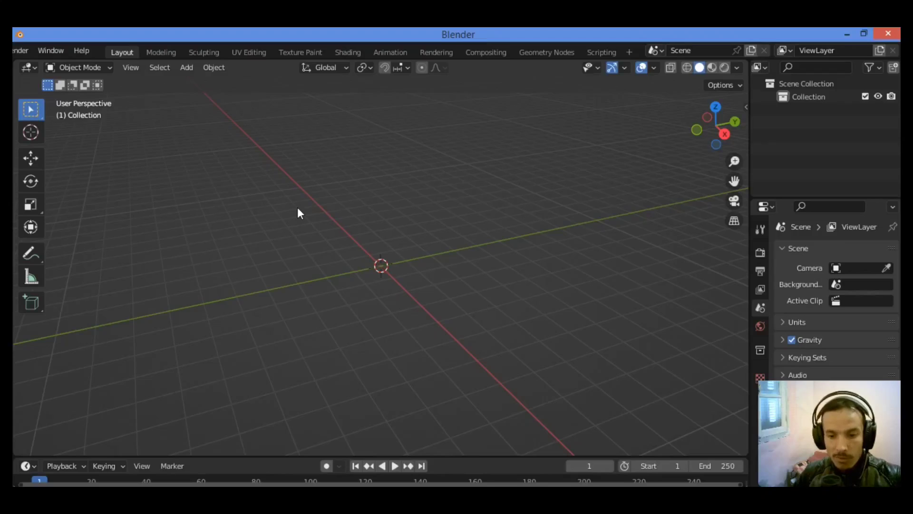
{"action": "mouse_move", "coordinate": [270, 224]}
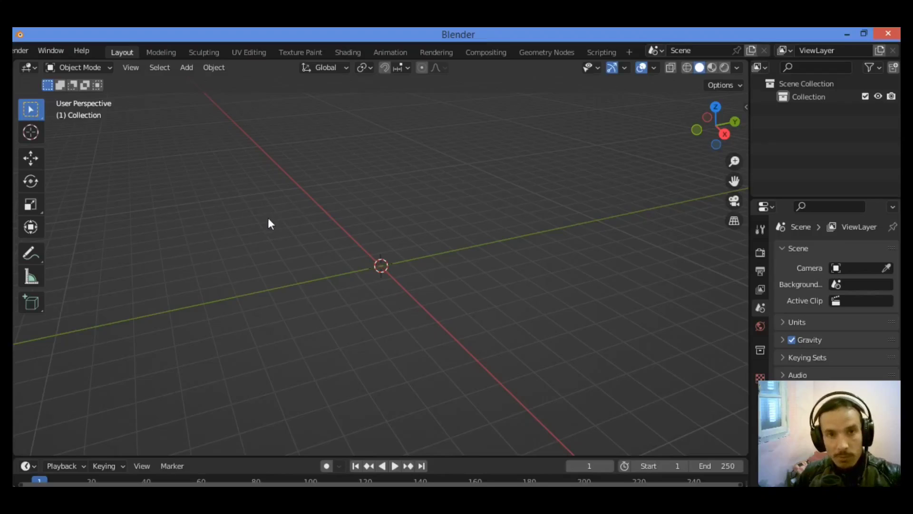
{"action": "mouse_move", "coordinate": [303, 240]}
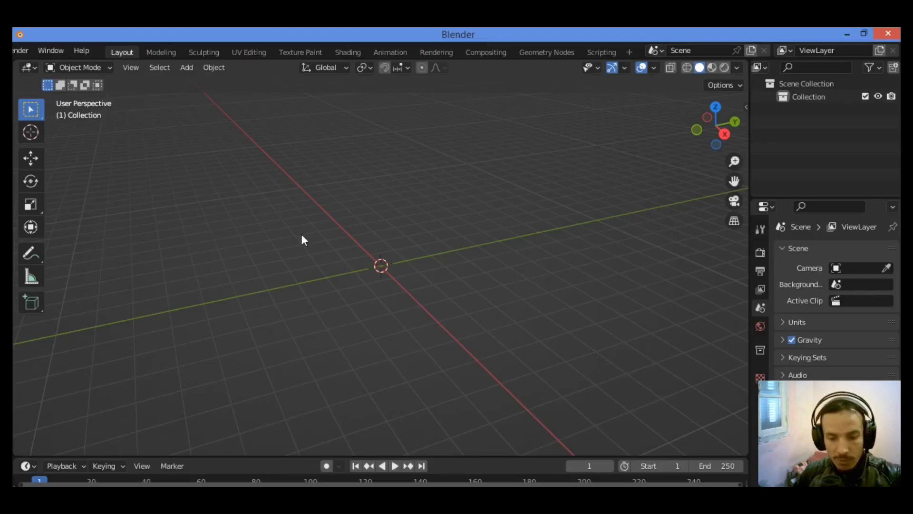
Add a Bezier curve object at the scene origin
{"action": "left_click", "coordinate": [187, 67]}
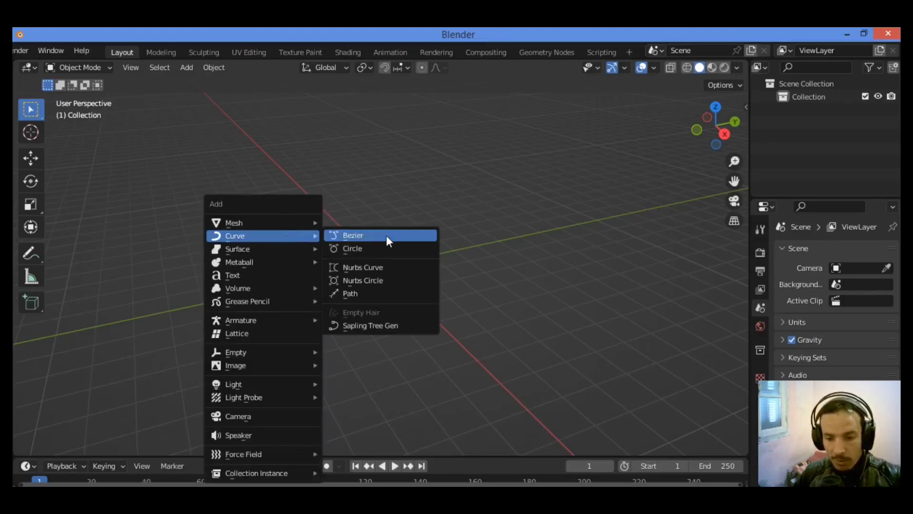
{"action": "left_click", "coordinate": [352, 235]}
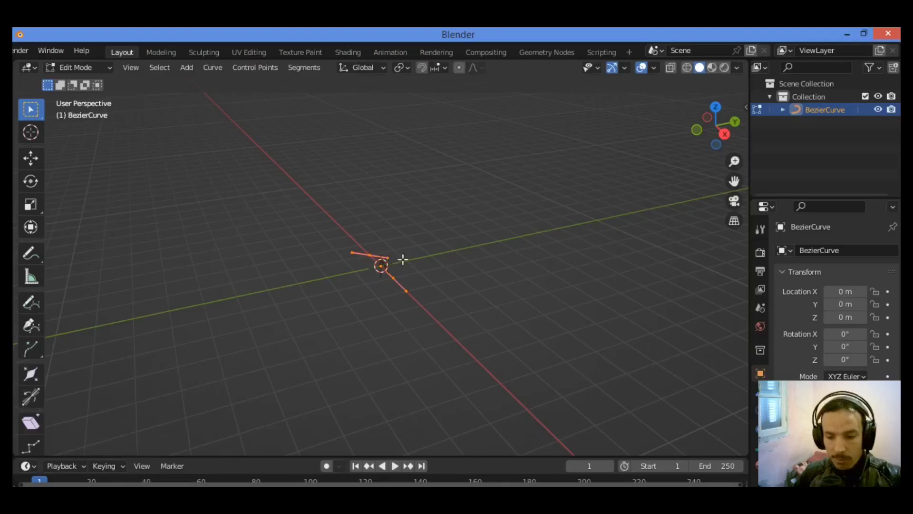
{"action": "mouse_move", "coordinate": [398, 263]}
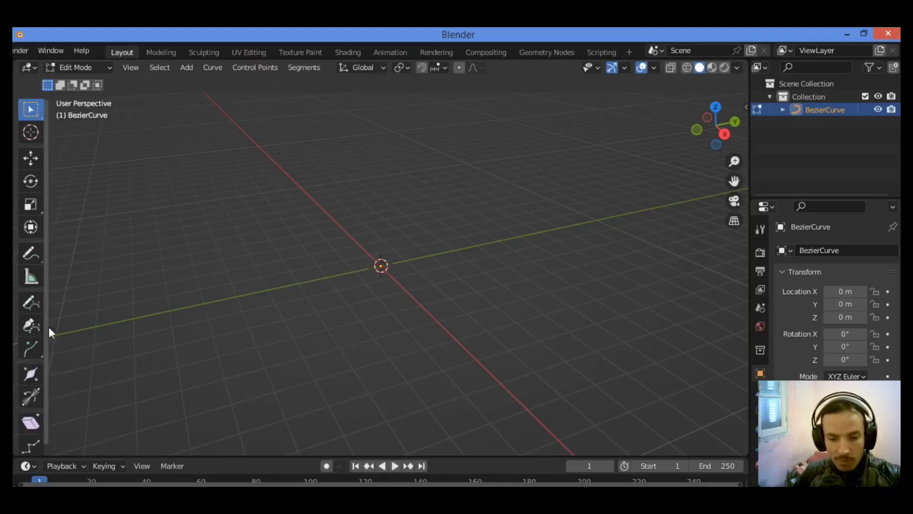
Freehand-draw the vase profile with the Draw tool, ending at the origin
{"action": "left_click", "coordinate": [31, 302]}
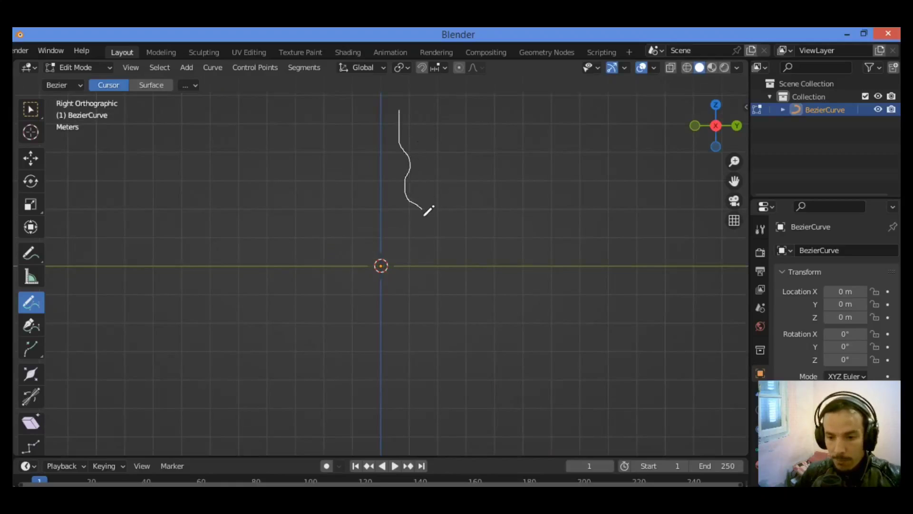
{"action": "left_click_drag", "start_coordinate": [410, 210], "coordinate": [416, 265]}
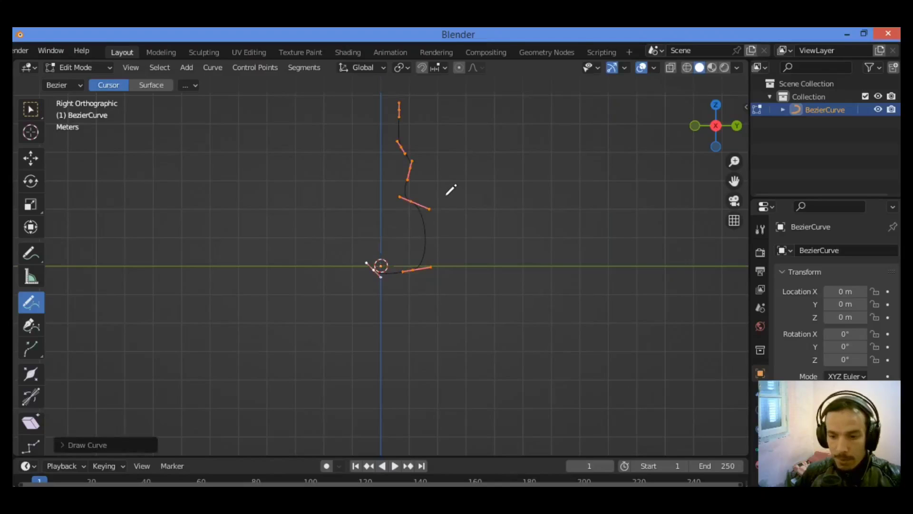
{"action": "mouse_move", "coordinate": [233, 169]}
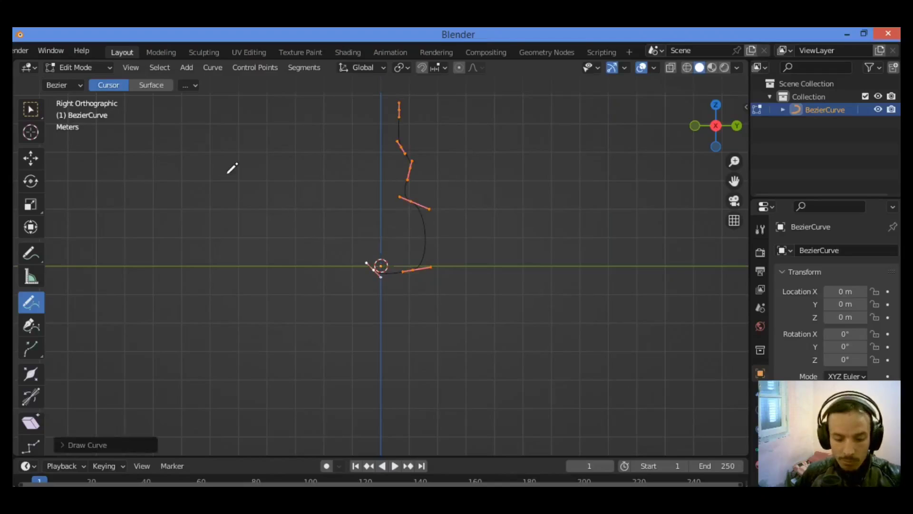
{"action": "mouse_move", "coordinate": [491, 162]}
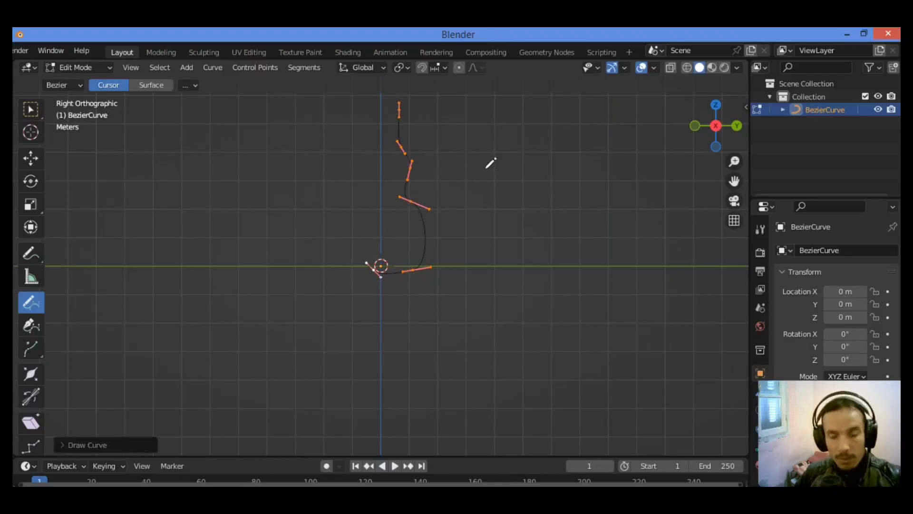
Return to Object Mode and convert the profile curve into a mesh
{"action": "key", "text": "Tab"}
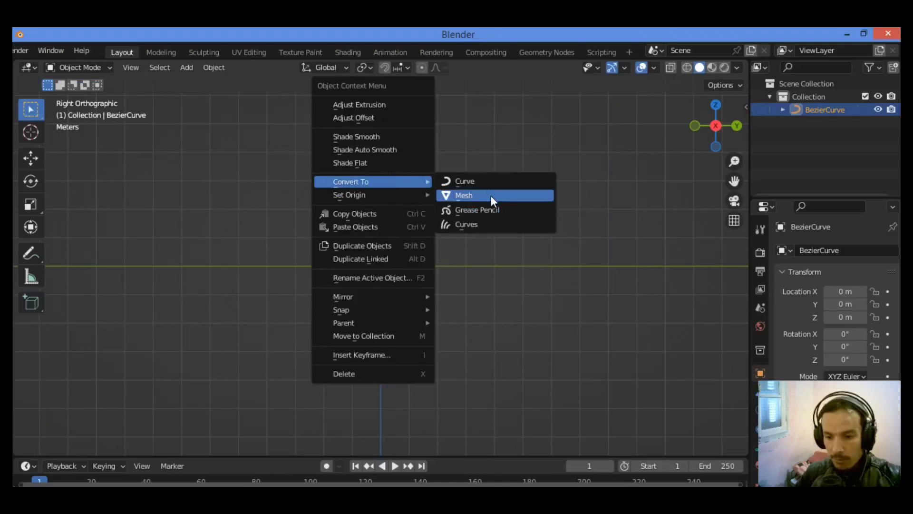
{"action": "left_click", "coordinate": [464, 195]}
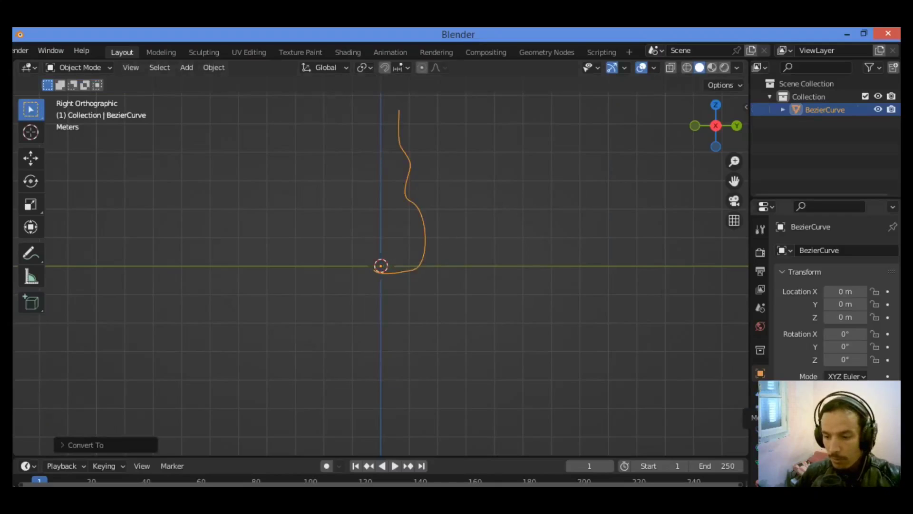
Add a 360° Screw modifier and a 0.04 m Solidify modifier
{"action": "left_click", "coordinate": [835, 249]}
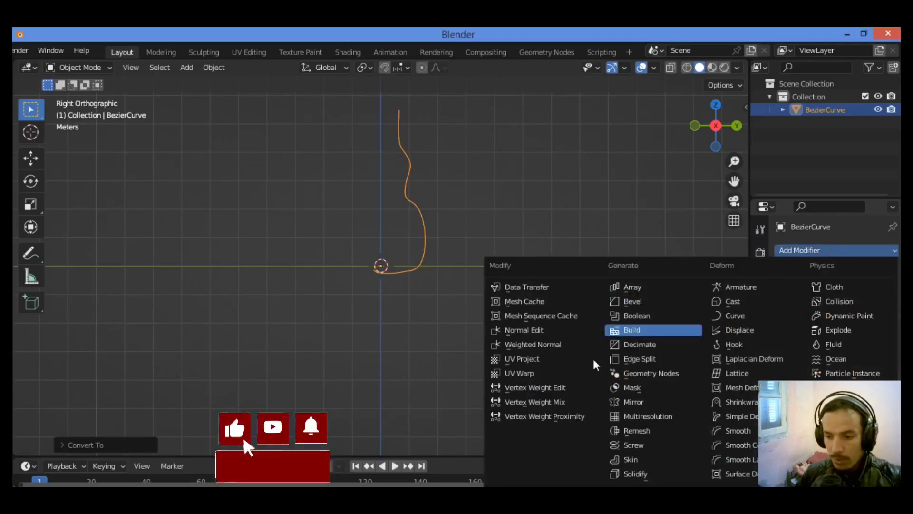
{"action": "left_click", "coordinate": [633, 445]}
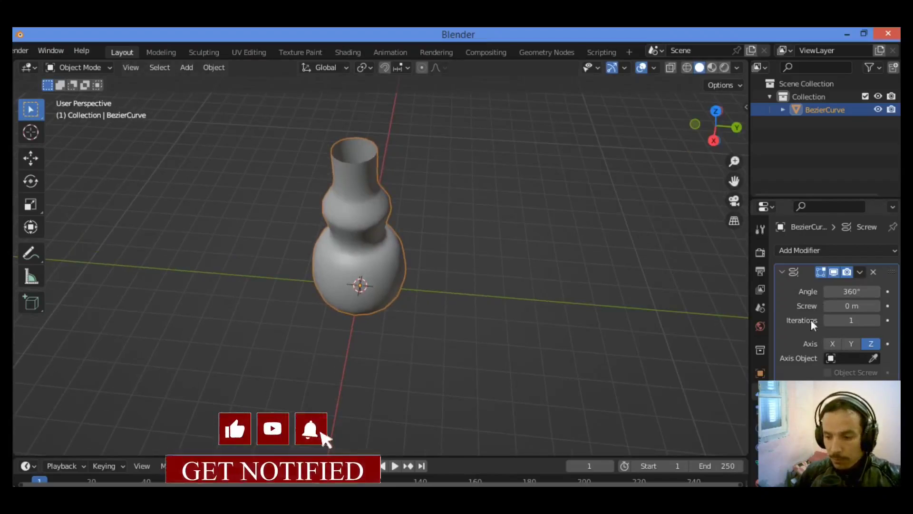
{"action": "left_click", "coordinate": [859, 271]}
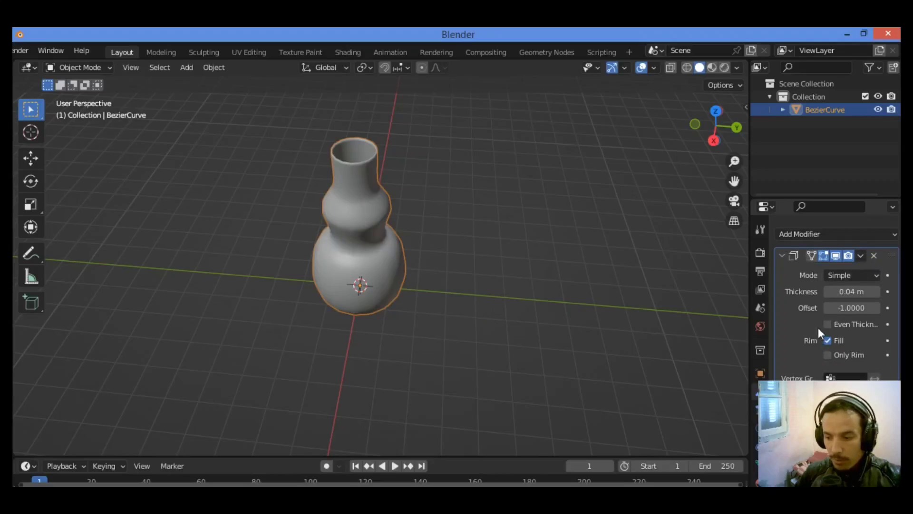
{"action": "left_click", "coordinate": [873, 255]}
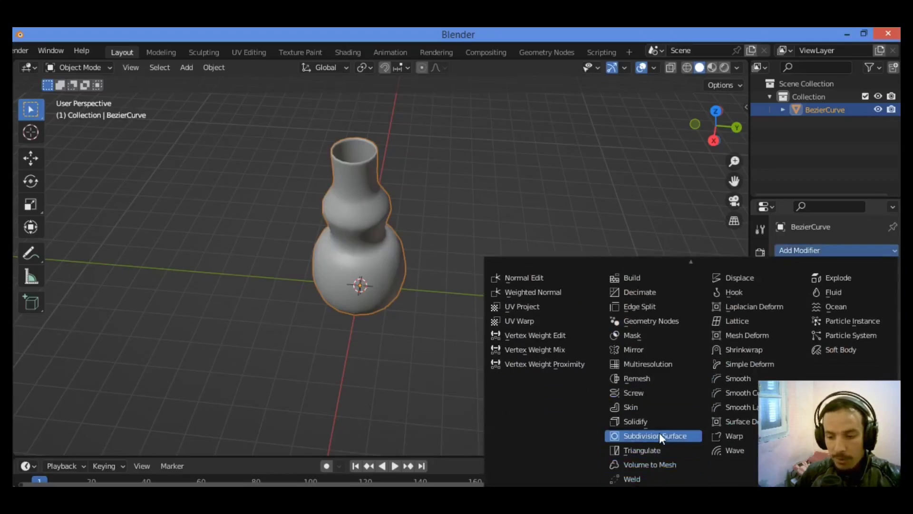
Add a level-2 Subdivision Surface modifier, then enter Edit Mode
{"action": "left_click", "coordinate": [654, 436]}
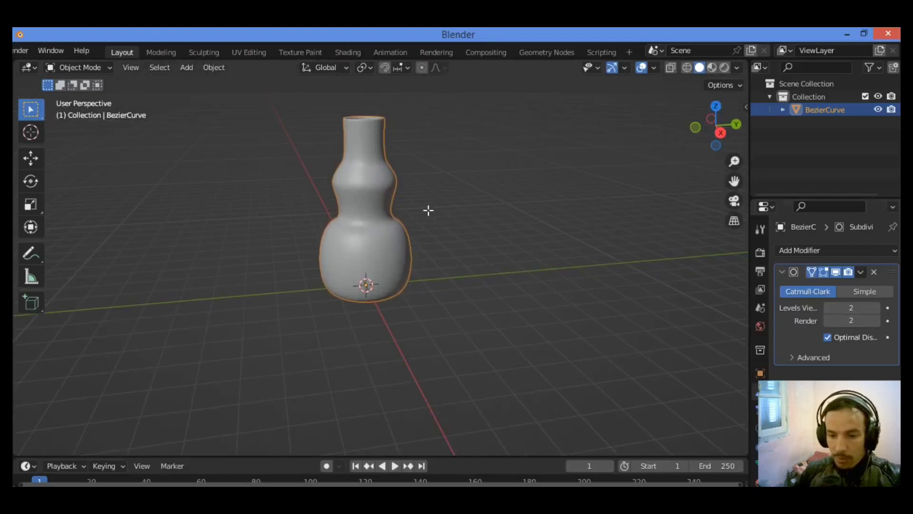
{"action": "key", "text": "Tab"}
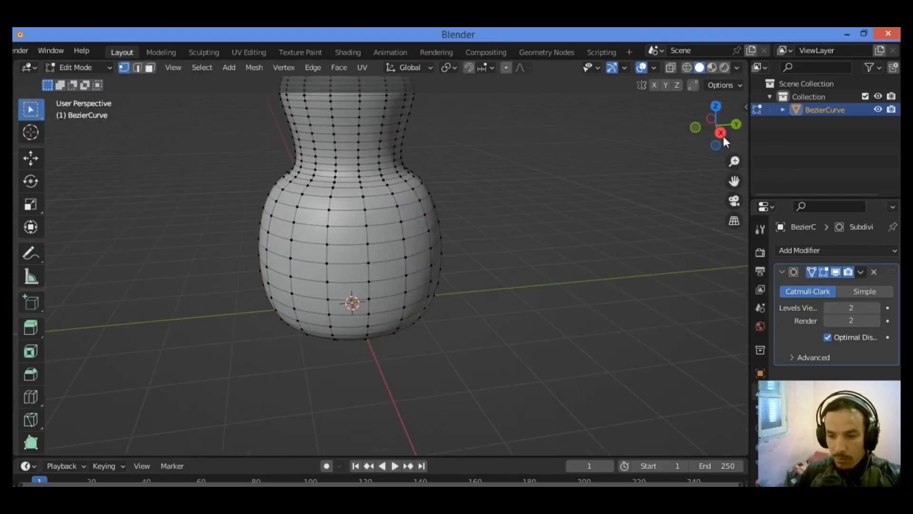